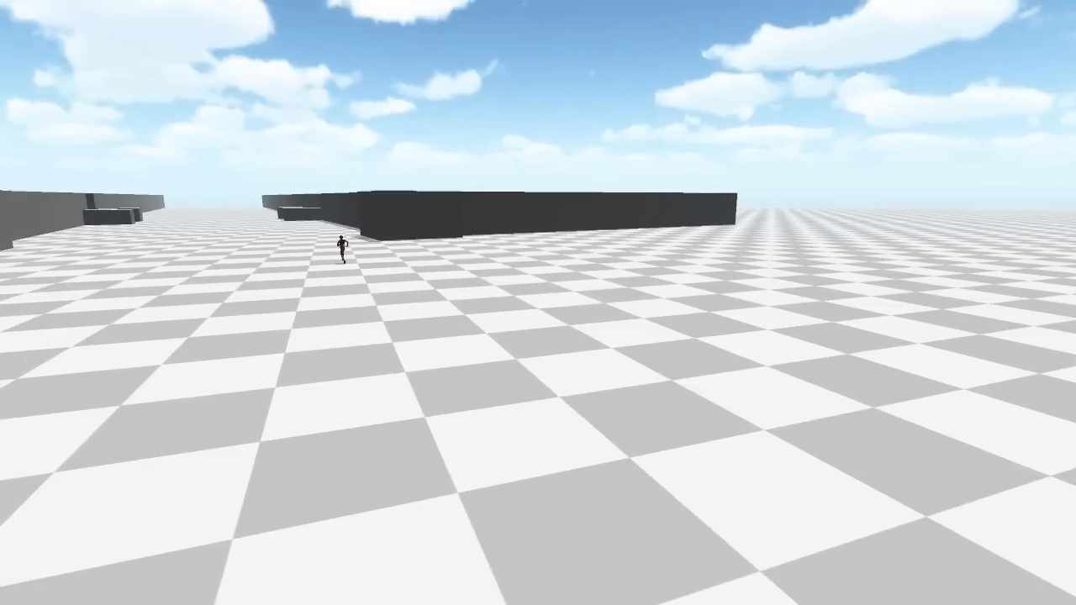
- Run the character forward across the checkered floor toward the gap between the dark platforms
key(w)
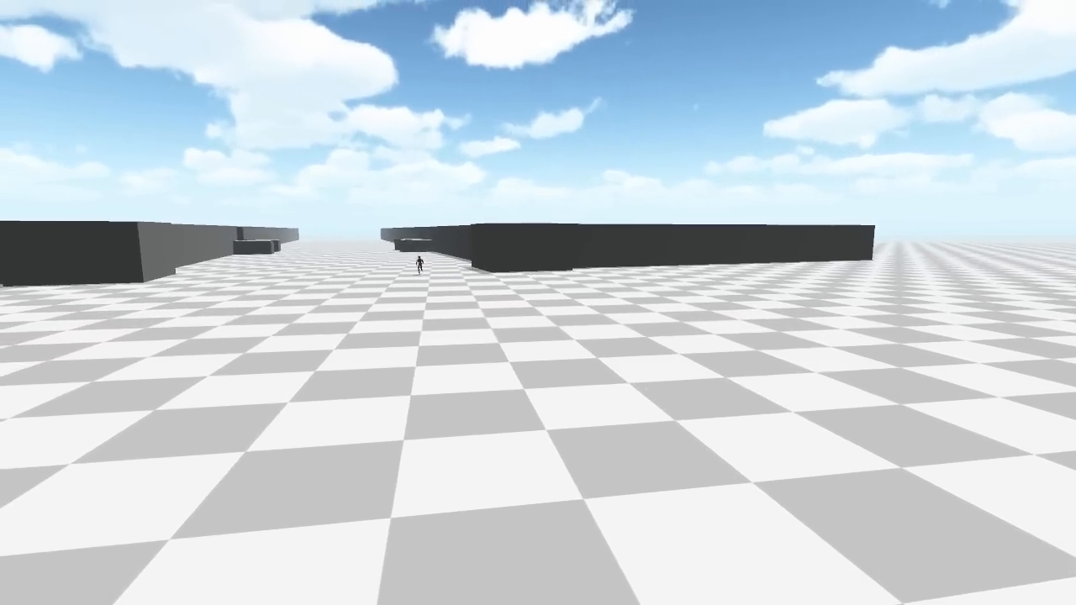